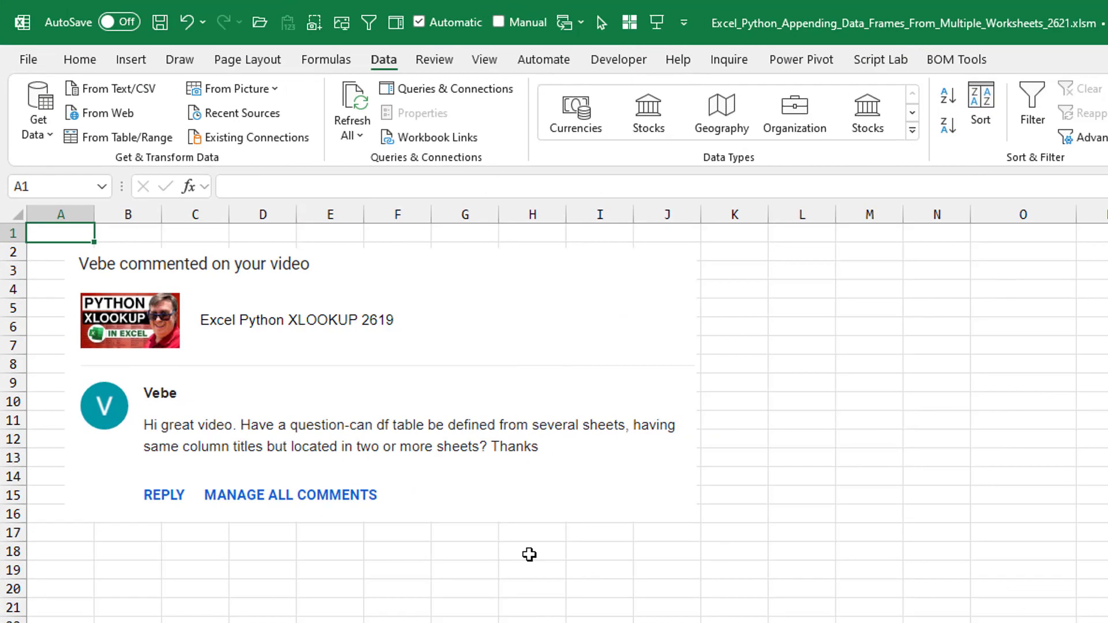
mouse_move(353, 443)
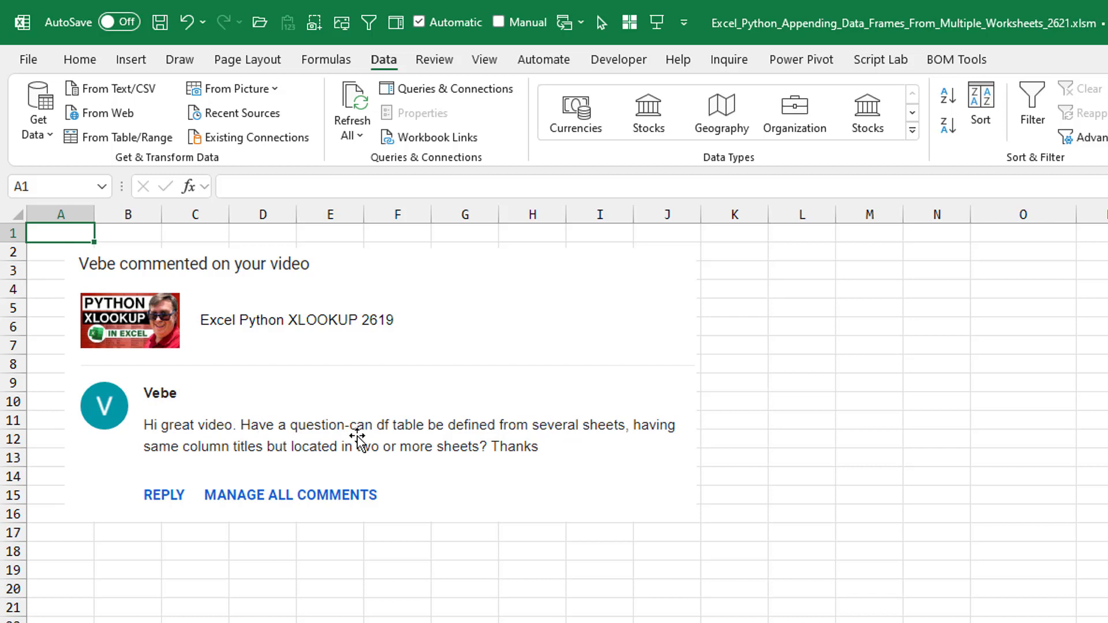
mouse_move(626, 433)
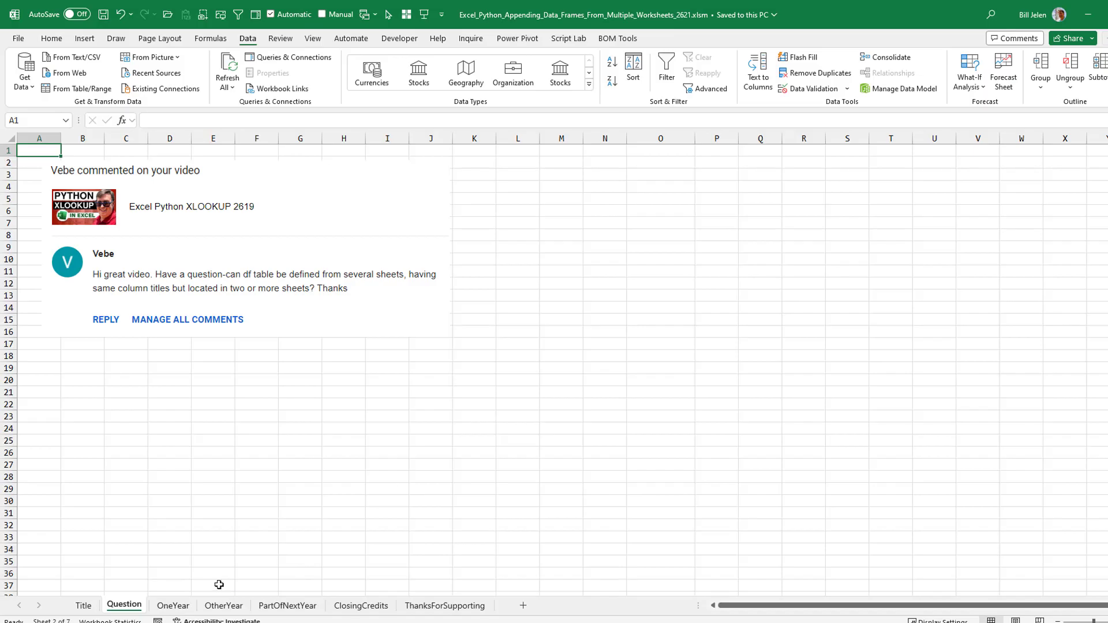
mouse_move(202, 591)
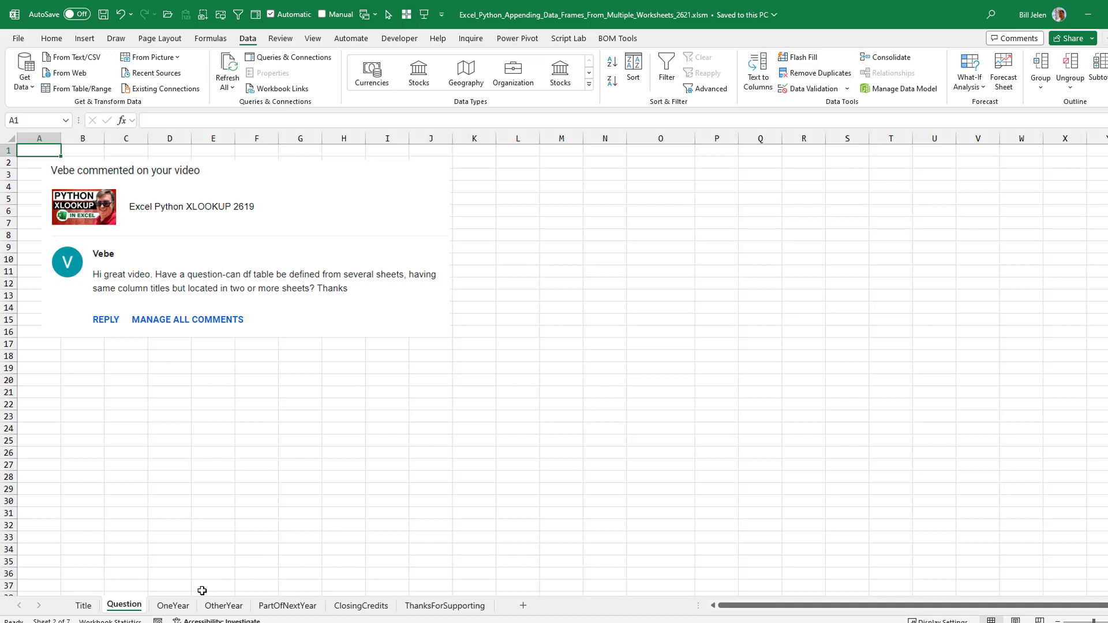
mouse_move(474, 369)
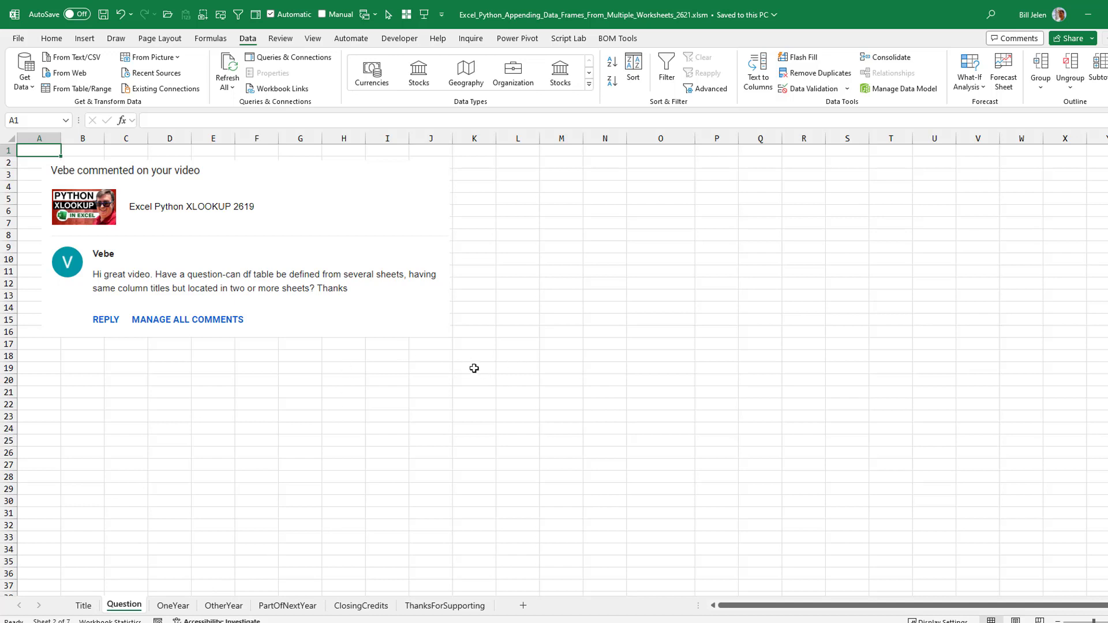
Step: Browse the OneYear, OtherYear and PartOfNextYear sheets, then return to the Question sheet
left_click(173, 605)
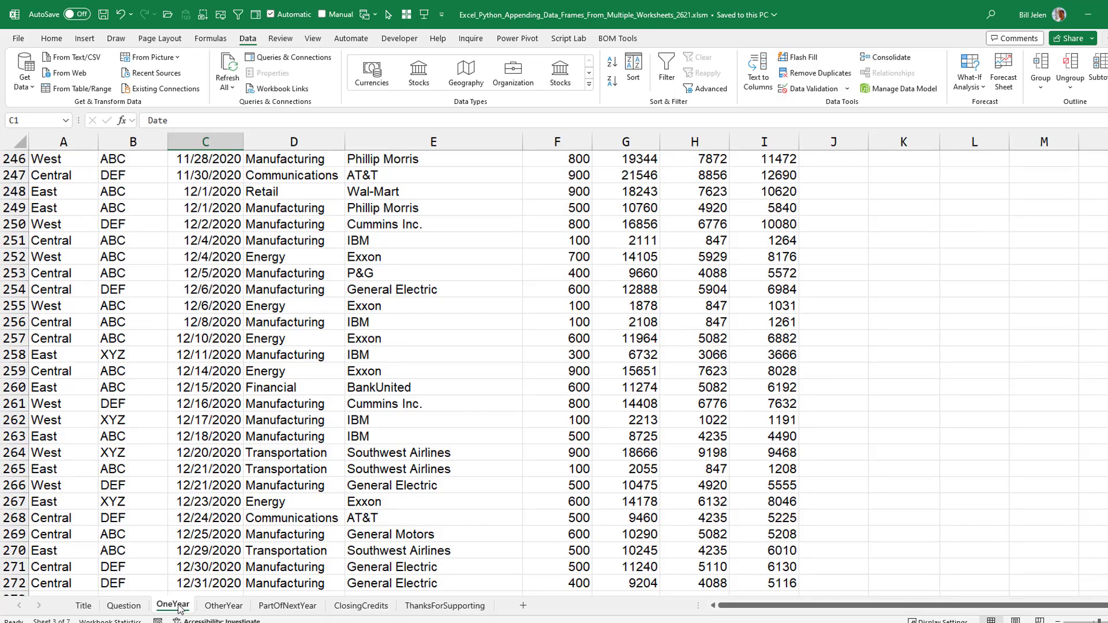
left_click(224, 605)
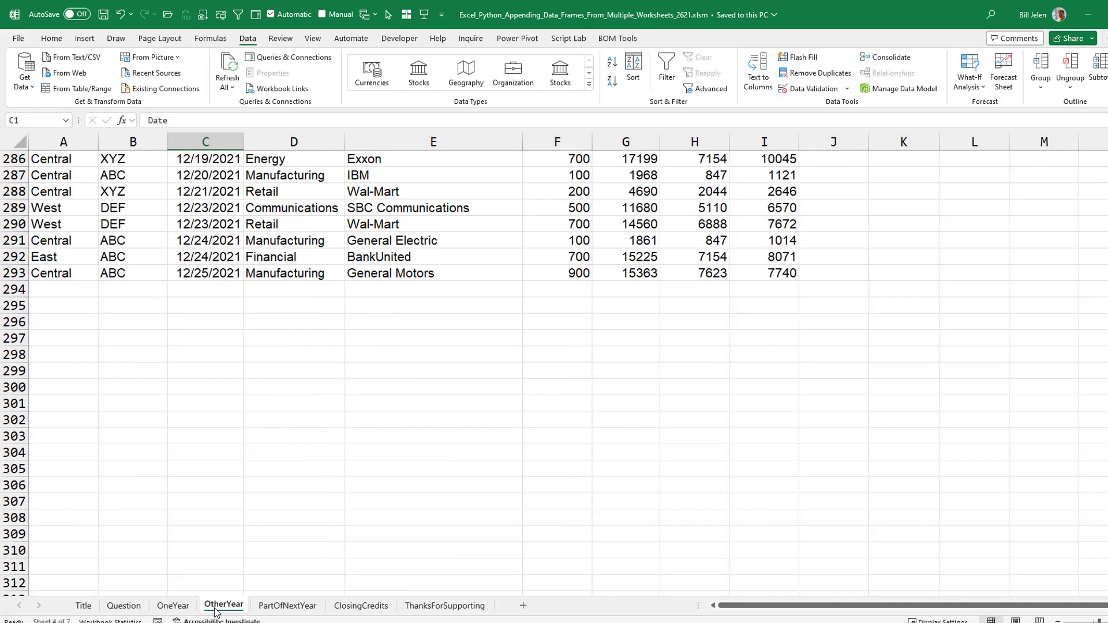
left_click(289, 605)
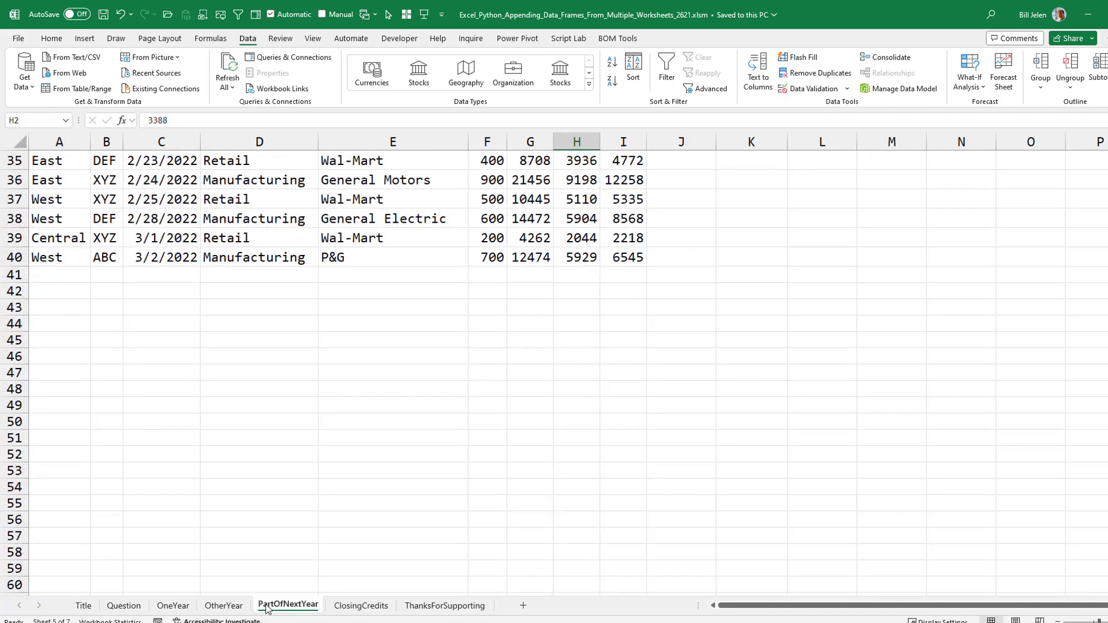
mouse_move(143, 607)
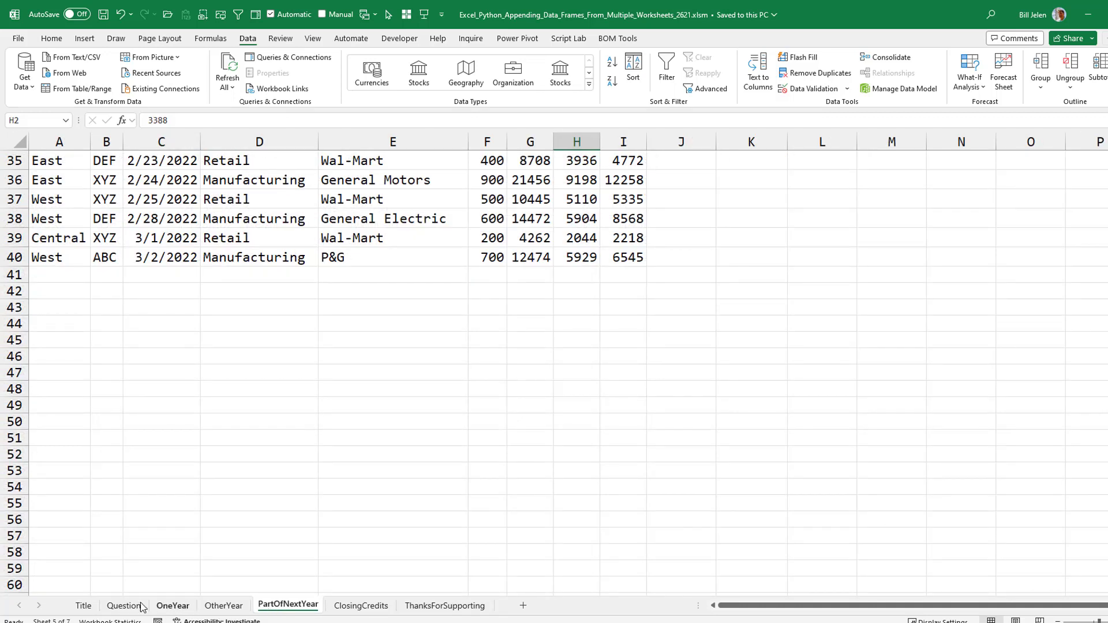
left_click(123, 605)
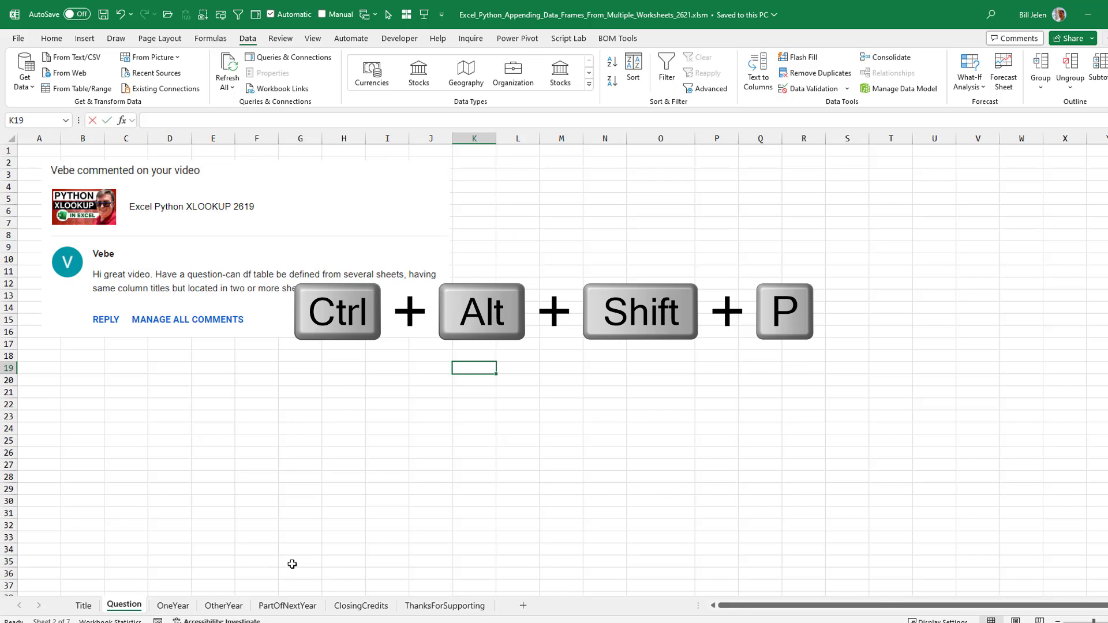
Step: In K19, start an expanded Python cell with df1=OneYear!A1:I272, df2=OtherYear!A1:I293, and begin df3
key("ctrl+alt+shift+p")
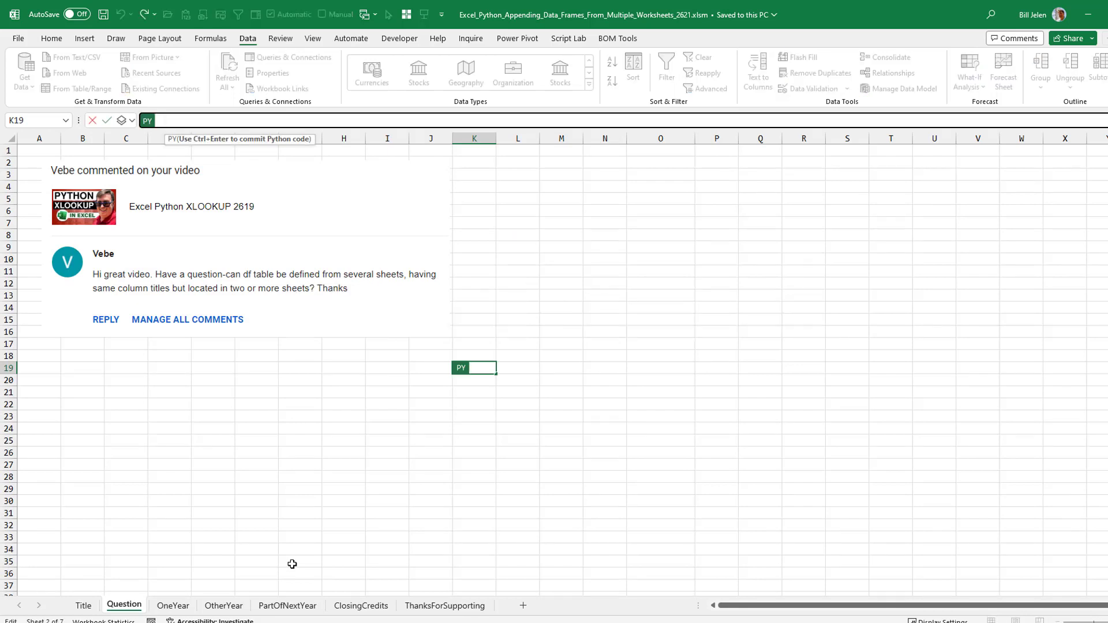
key("Ctrl+Shift+U")
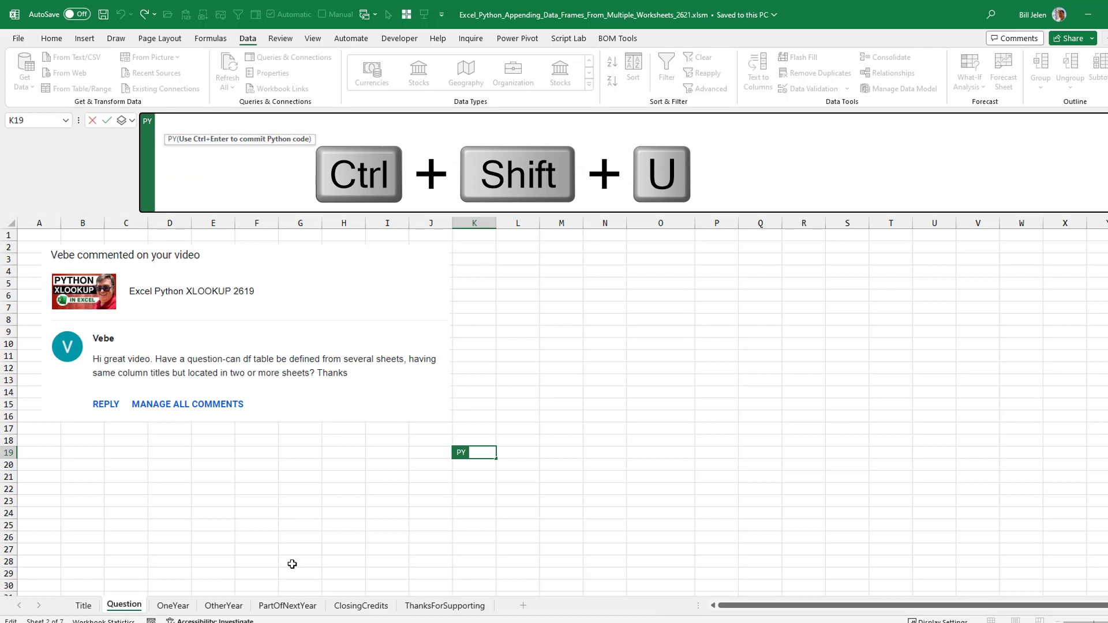
type("df1=")
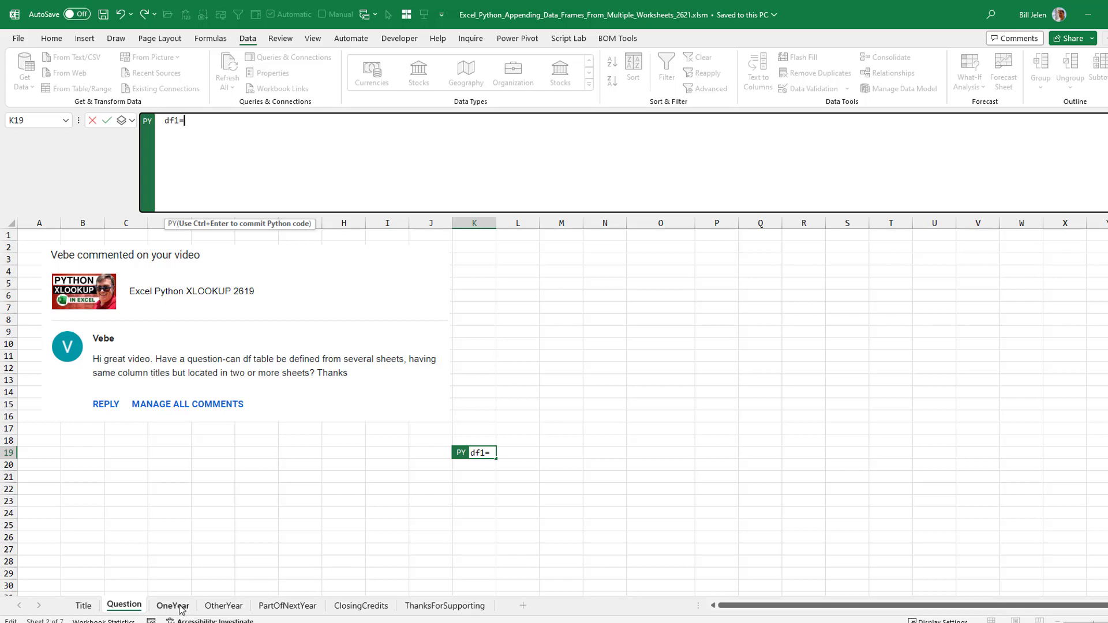
left_click(175, 604)
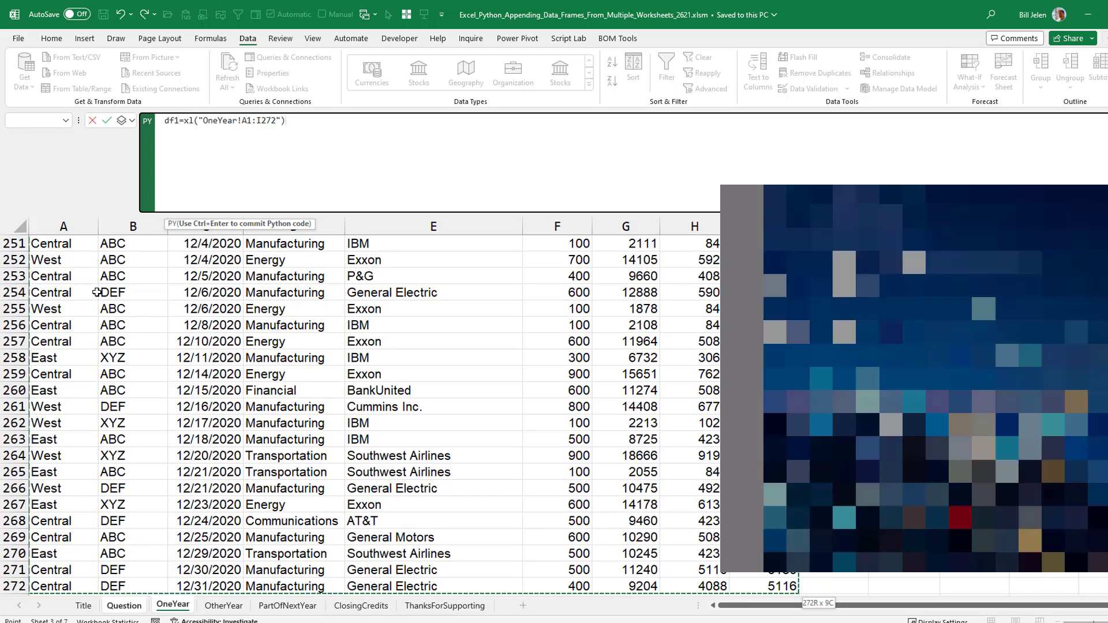
type("df2")
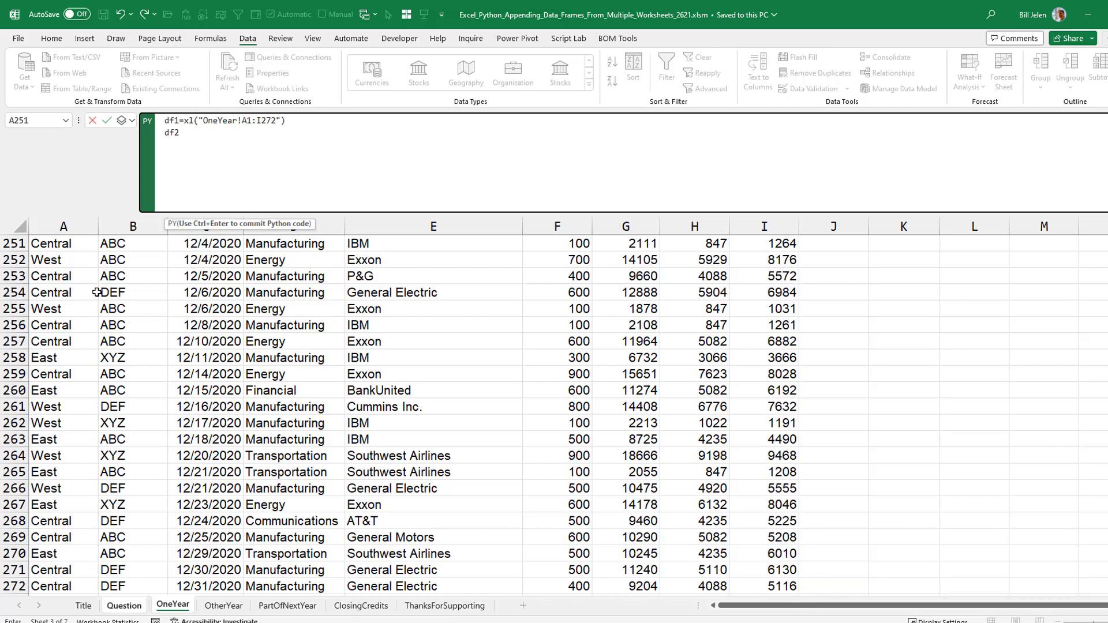
type("=xl(\"OtherYear!A1:I293")
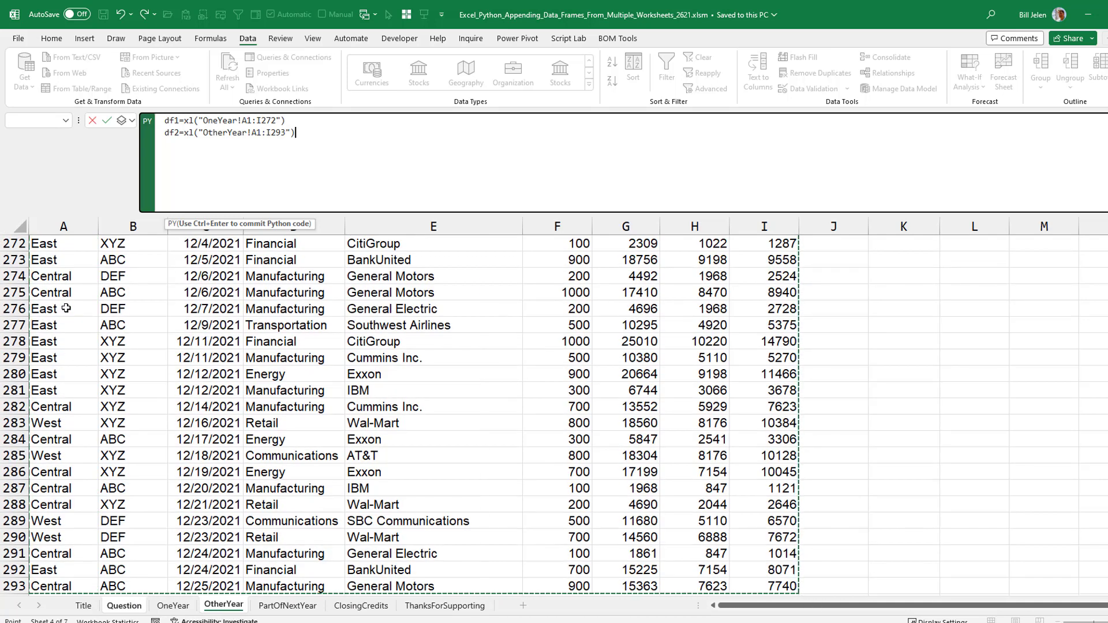
type("df3")
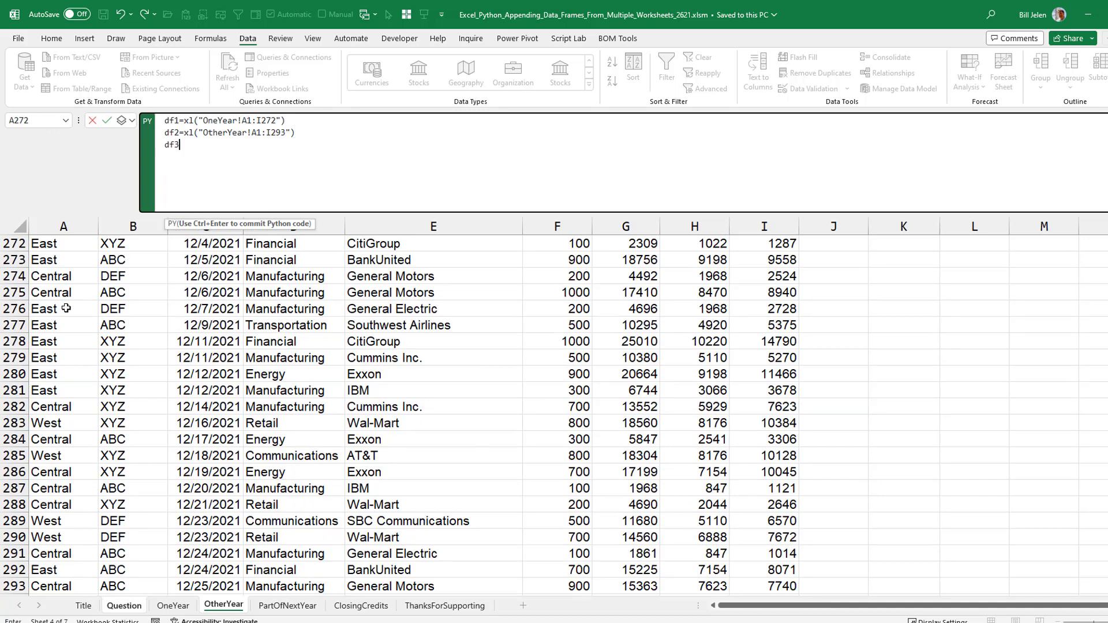
type("=")
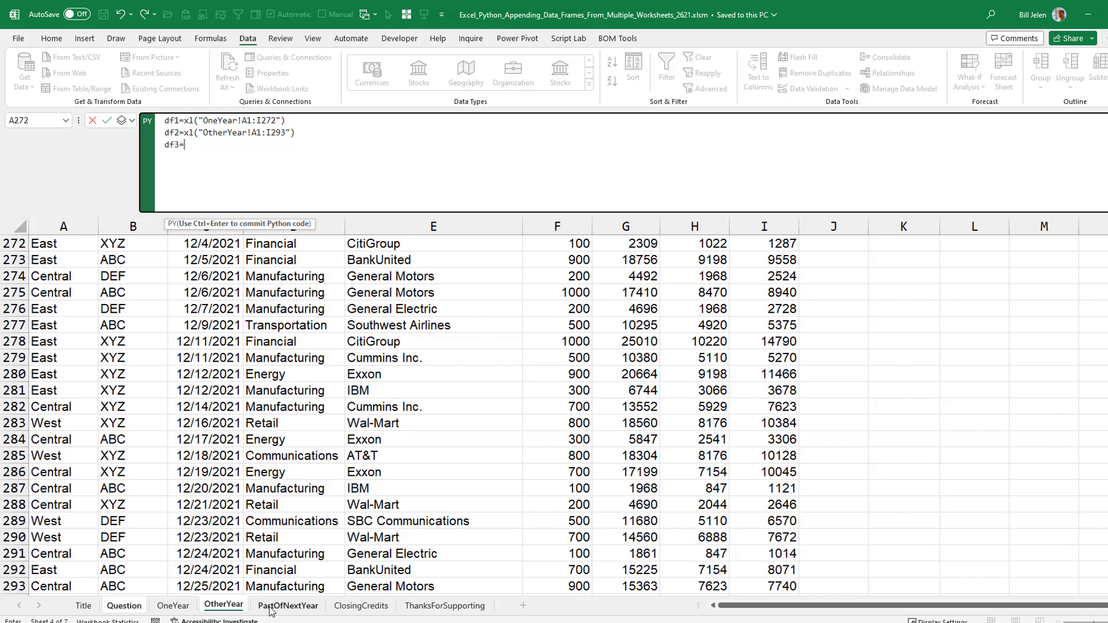
Step: Set df3 to the PartOfNextYear sheet's A1:I40 range
left_click(288, 605)
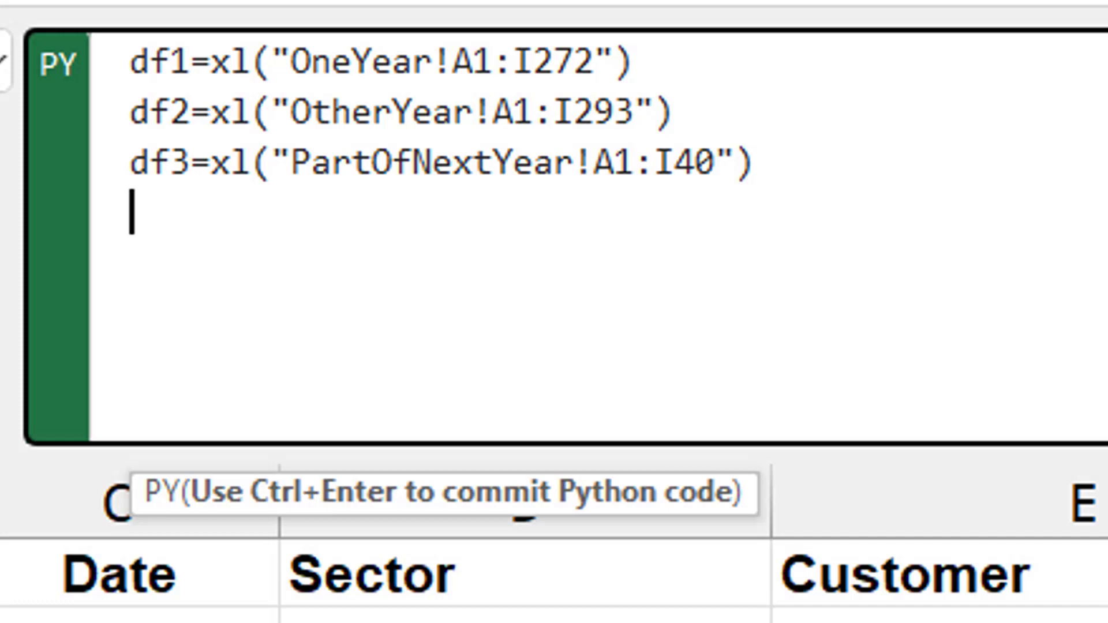
Step: Add the line frames = [df1,df2,df3] to the Python code
type("frames =")
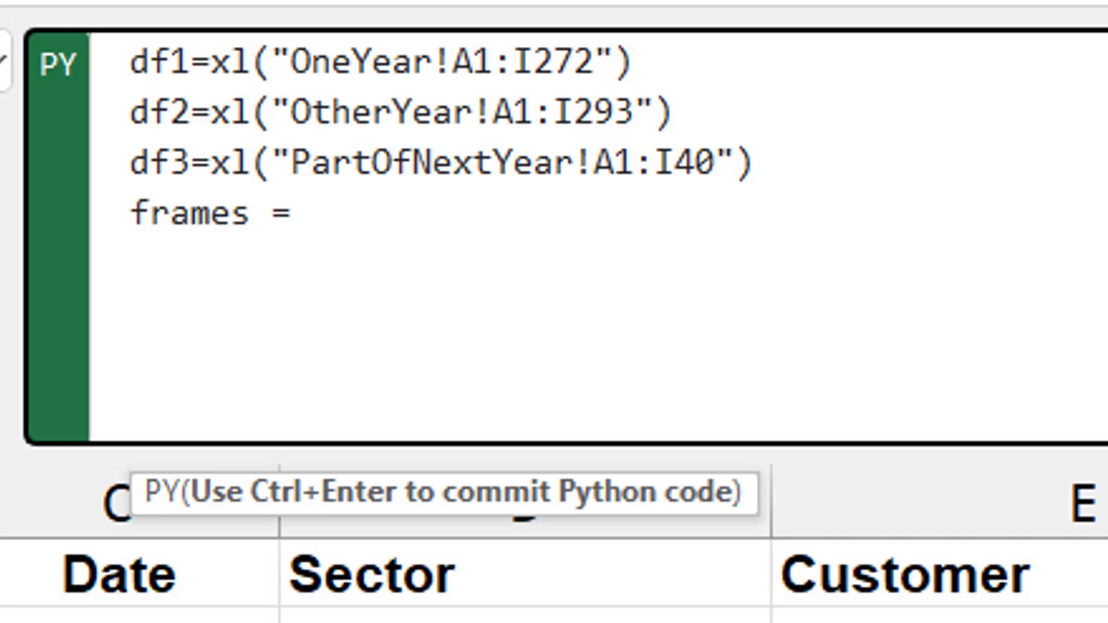
type("[df")
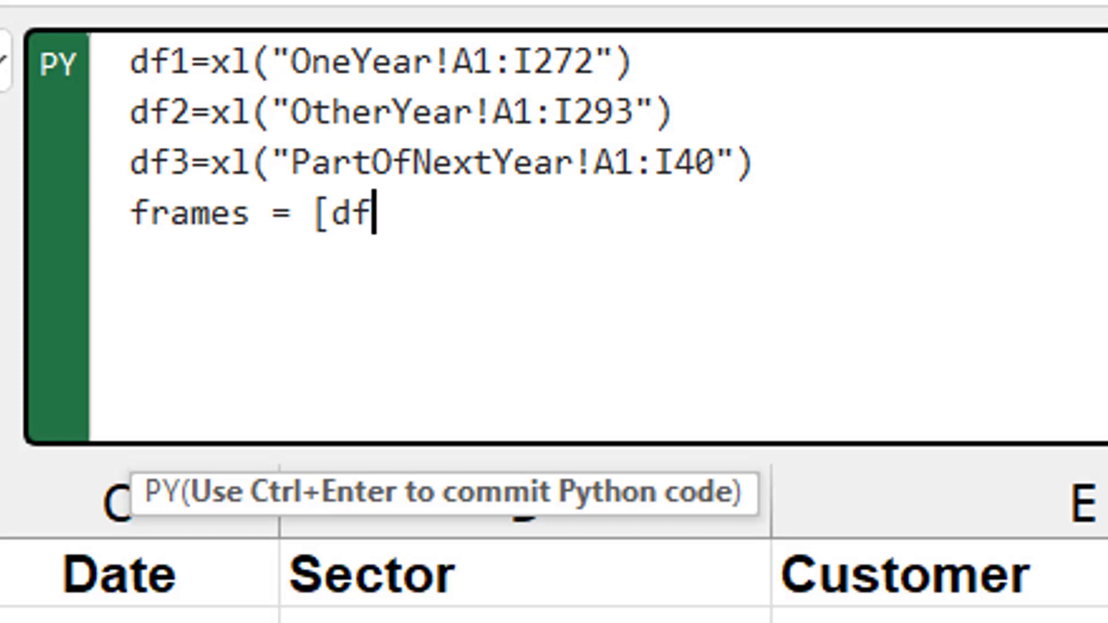
type("1,df2,")
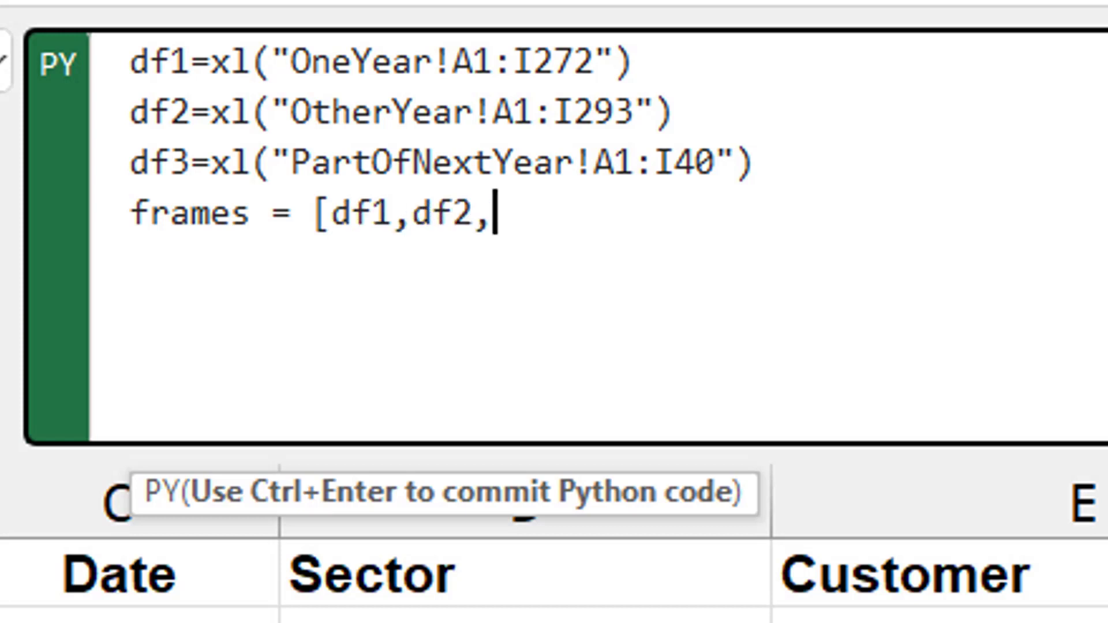
type("df3")
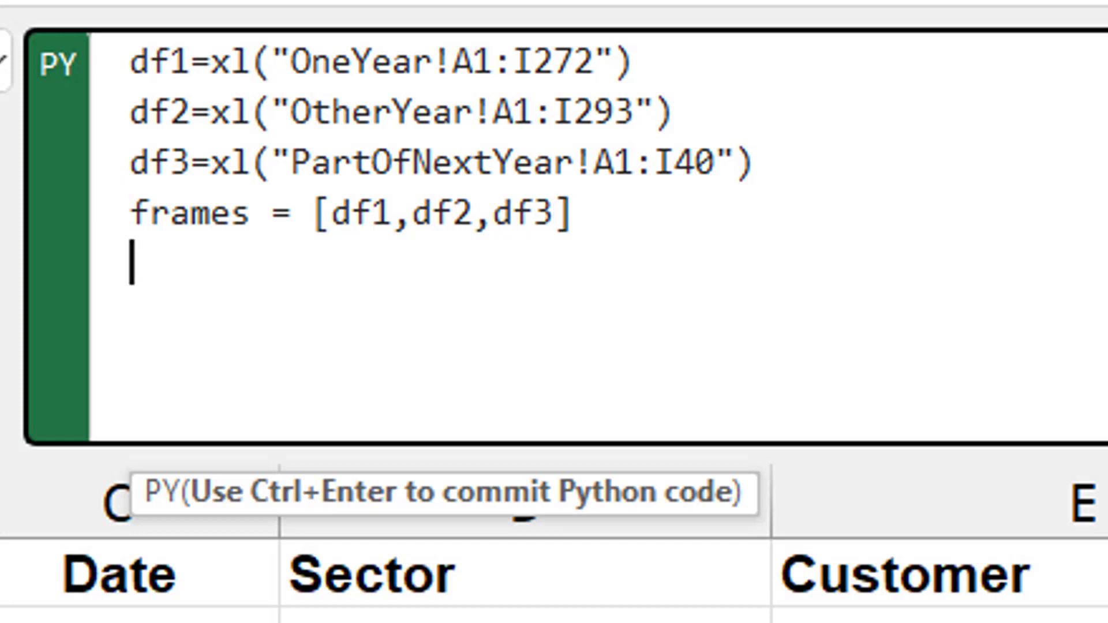
Step: Add result = pd.concat(frames) and commit the code
type("result")
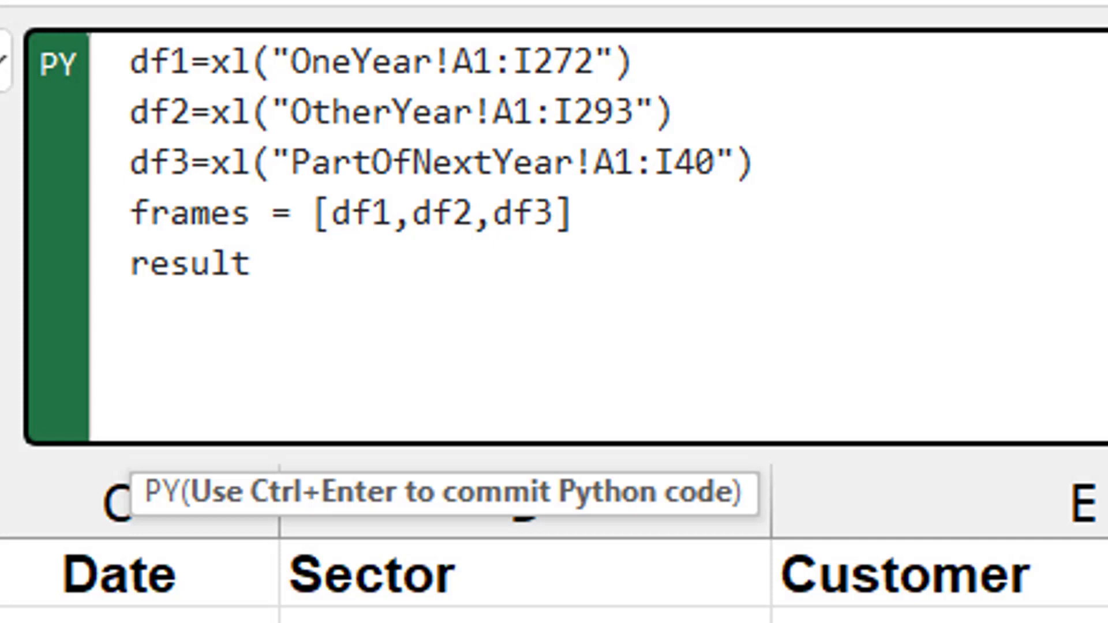
type("p")
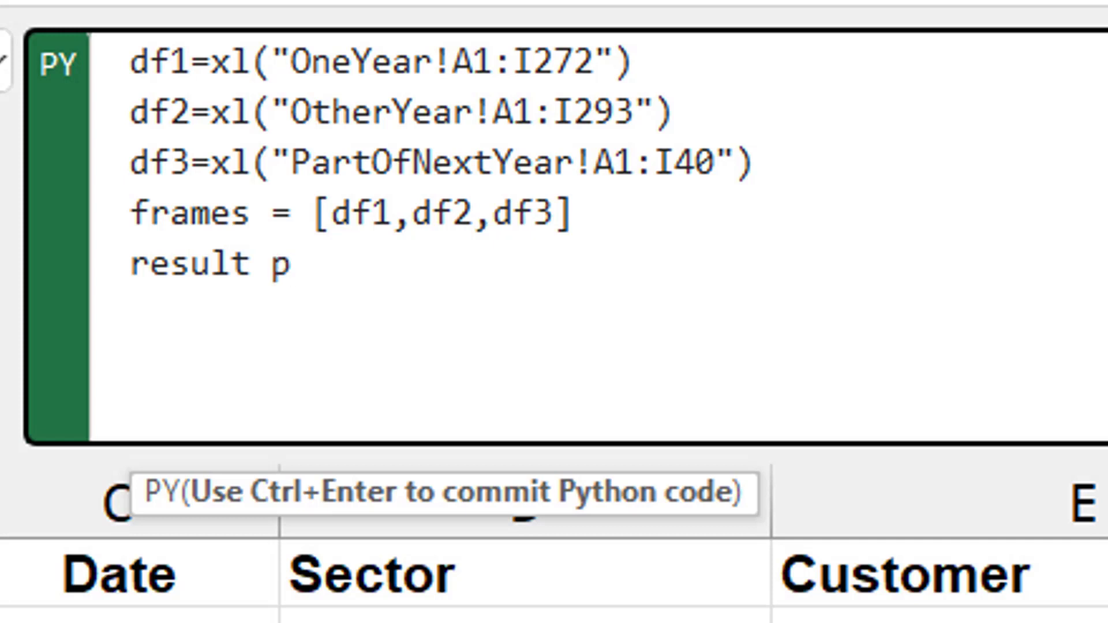
type("= pd")
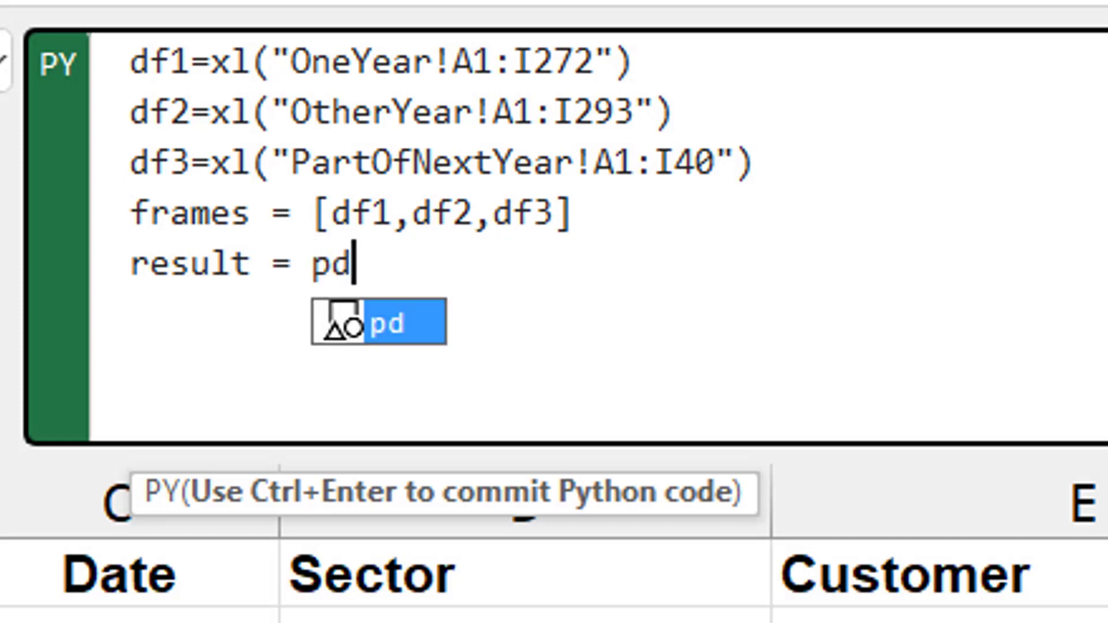
type(".concat")
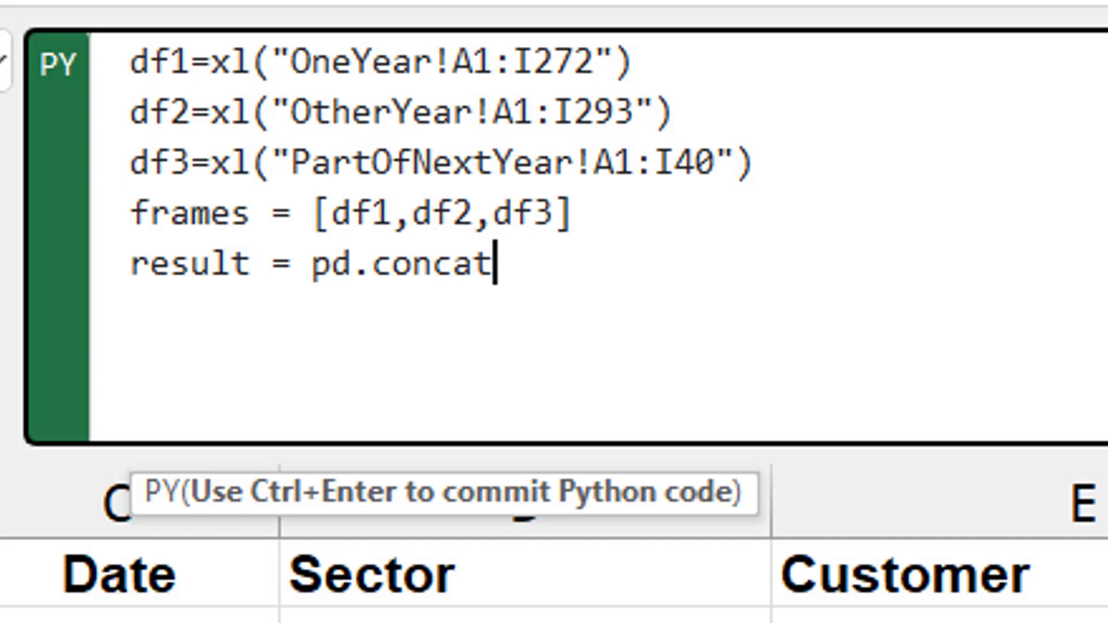
type("(f")
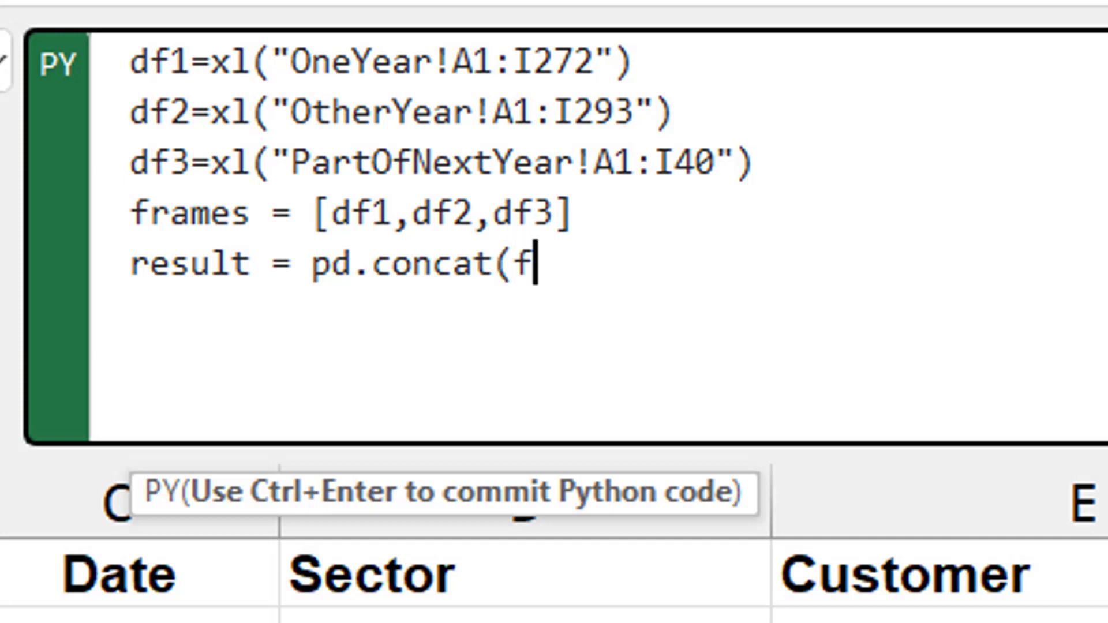
type("rames)")
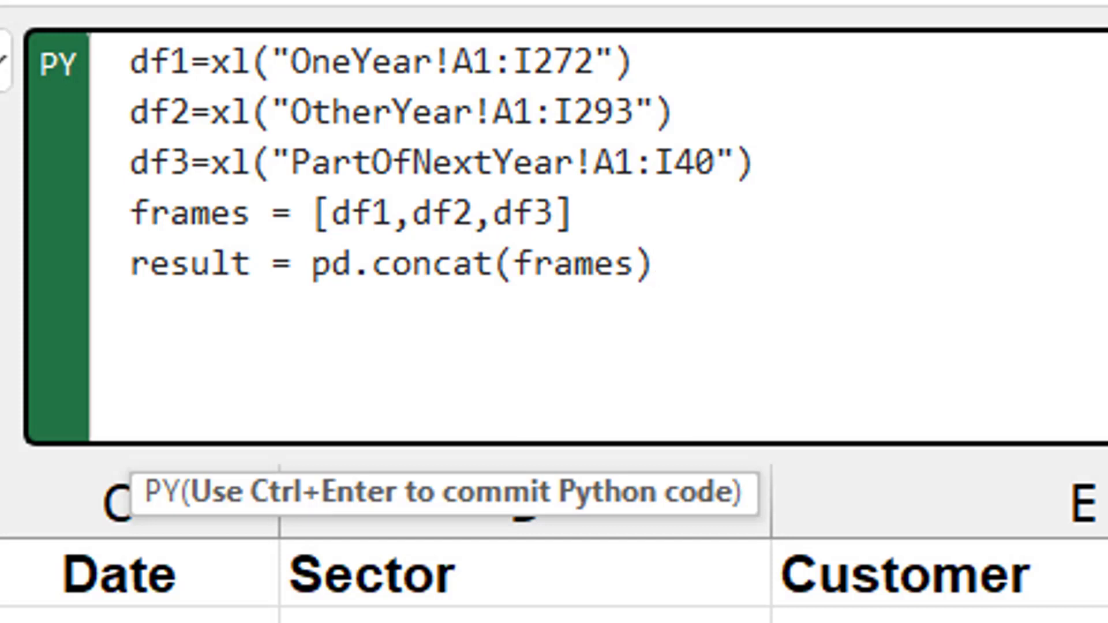
key("Ctrl+Enter")
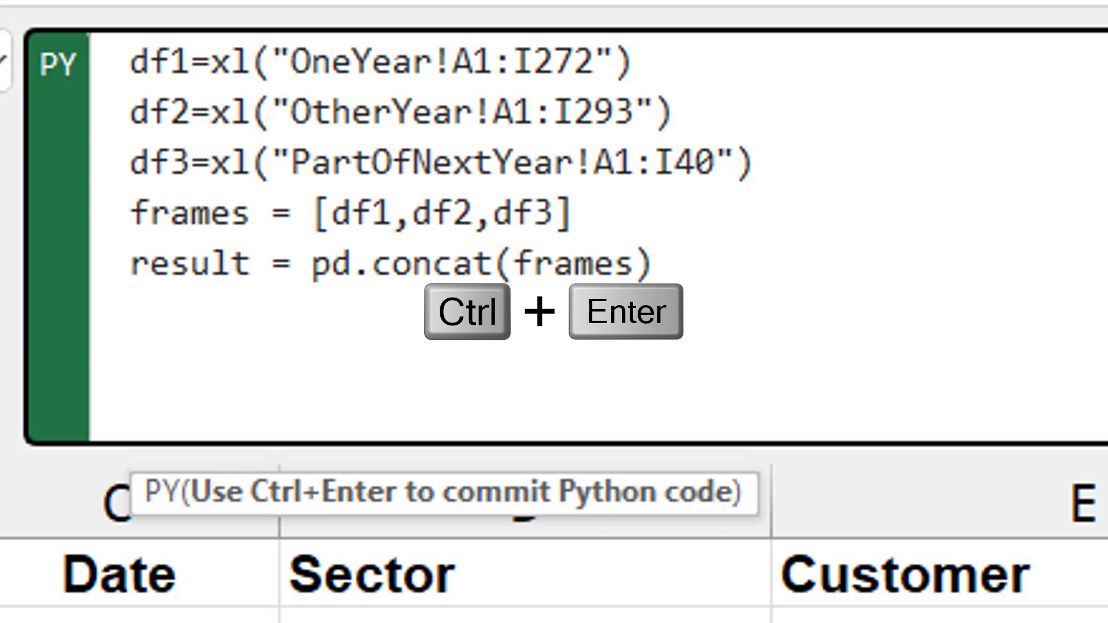
Step: Spill the combined DataFrame as Excel values and scroll through the 2020–2021 records
key("Ctrl+Enter")
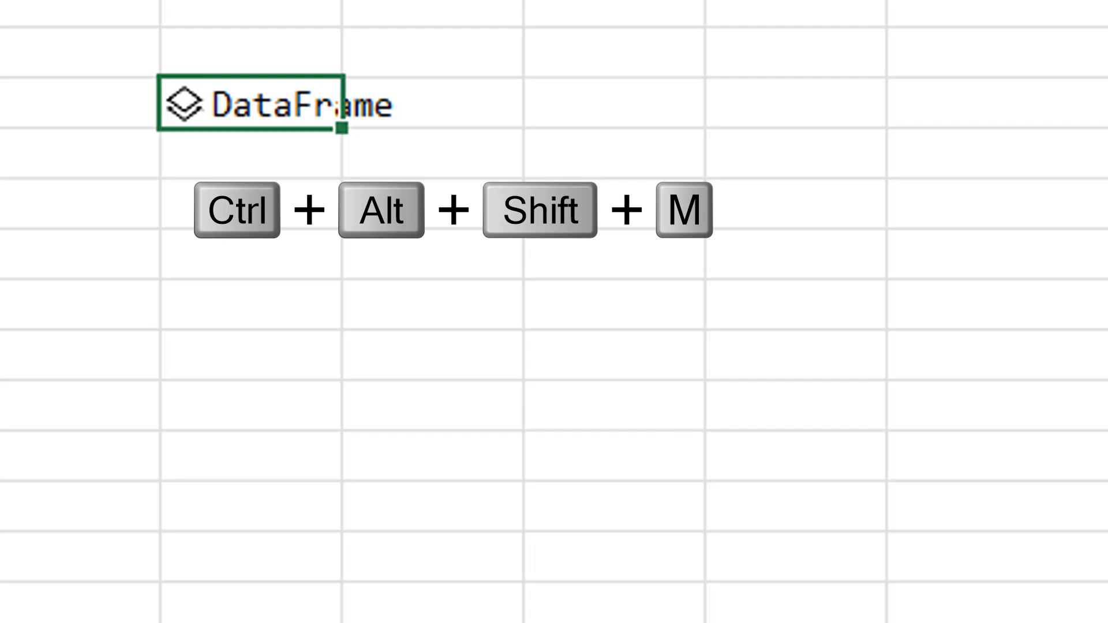
key("Ctrl+Alt+Shift+M")
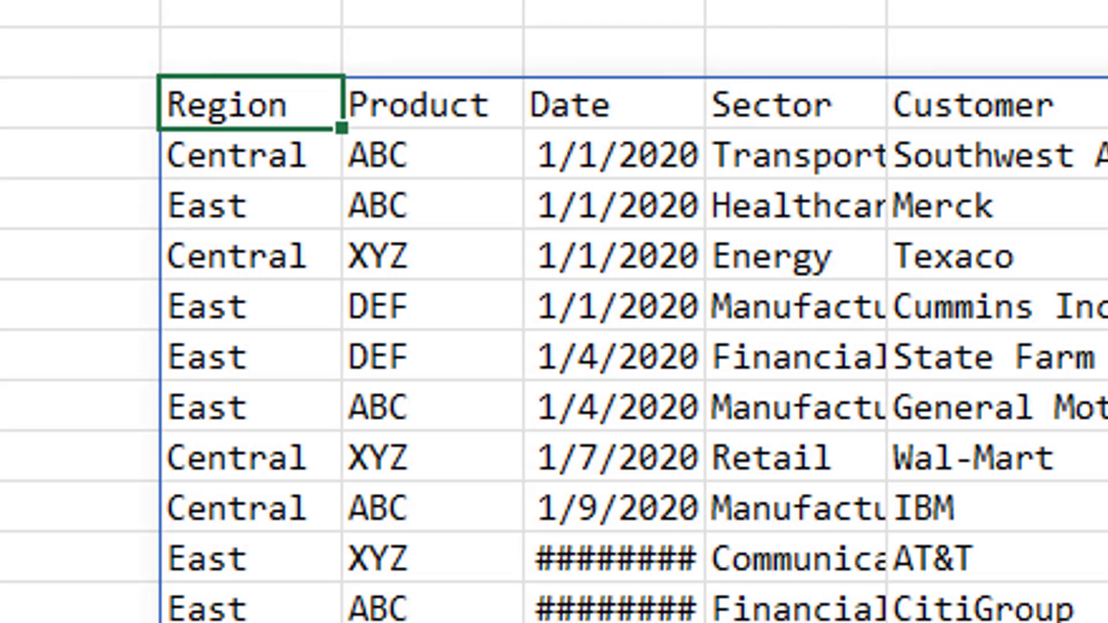
left_click(616, 155)
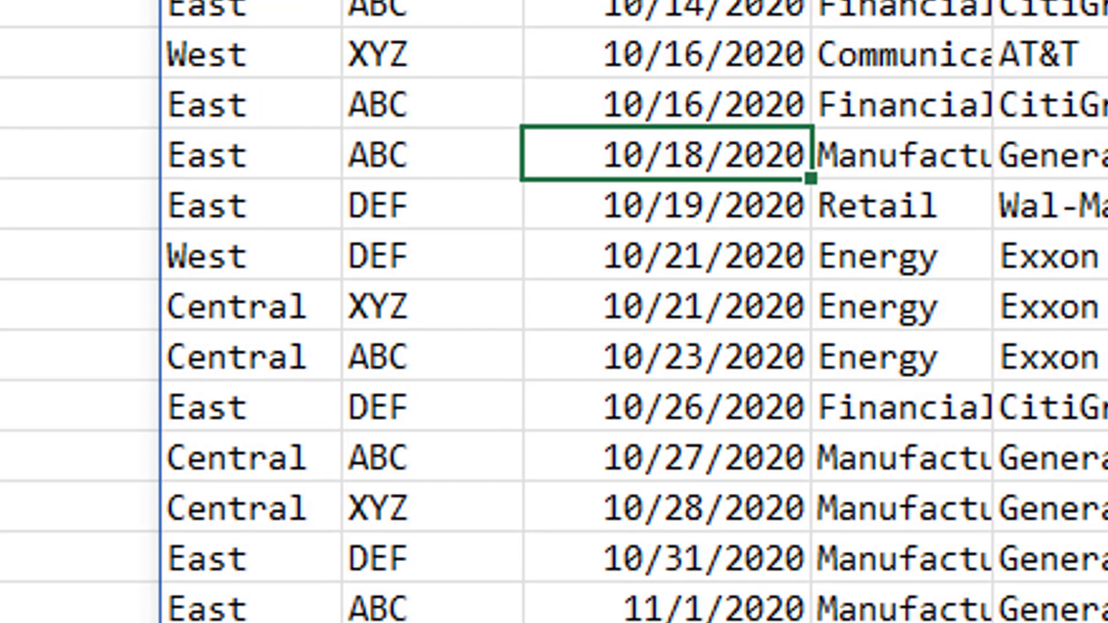
scroll("down", 3)
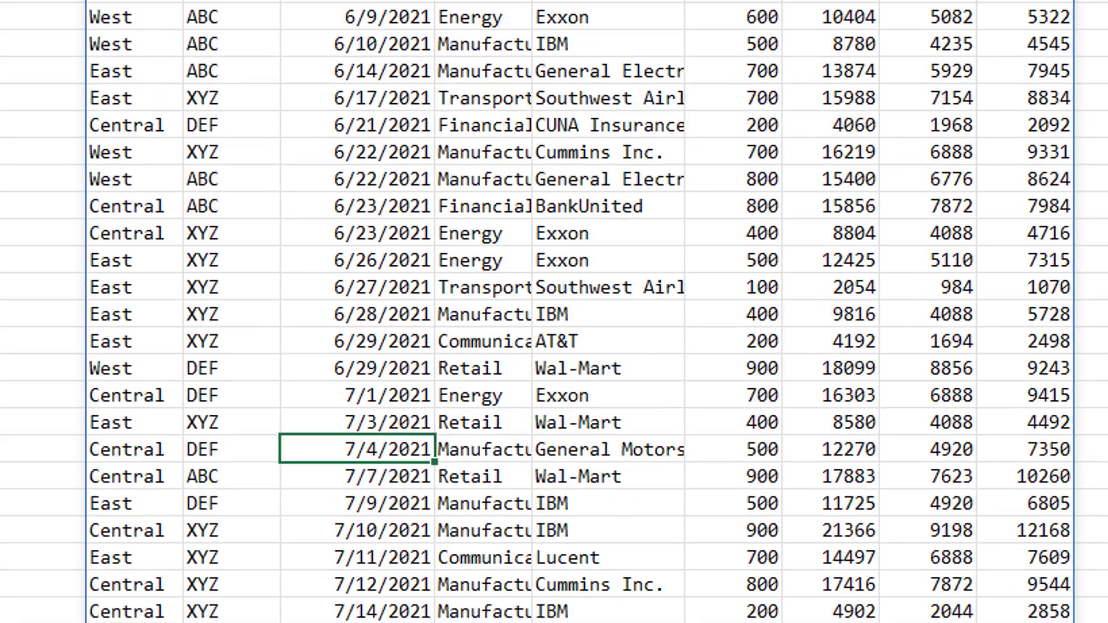
scroll("down", 3)
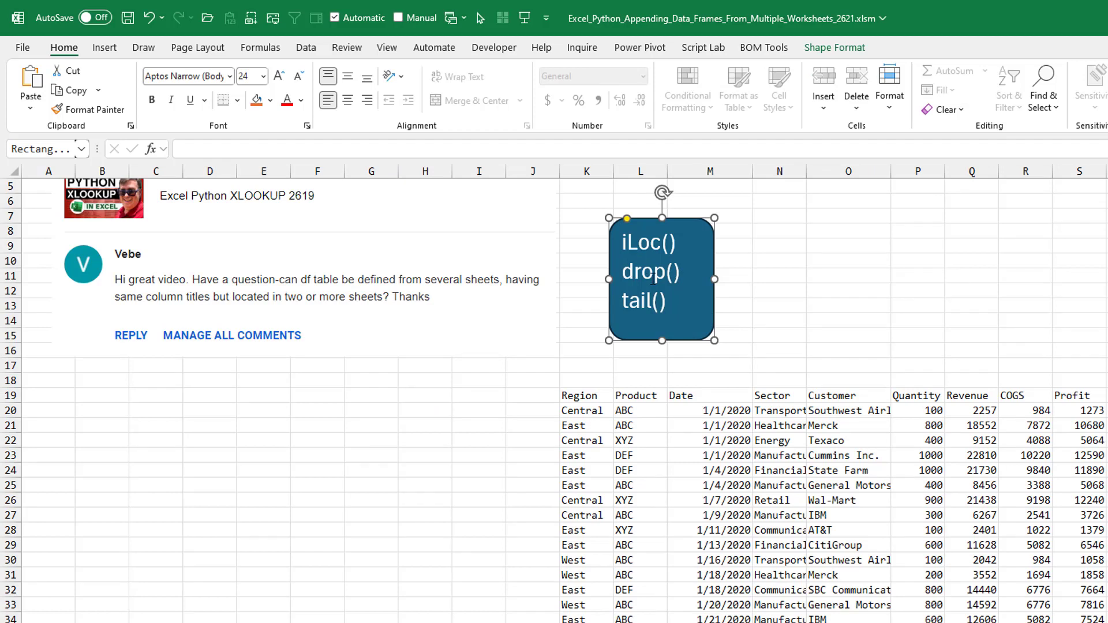
mouse_move(584, 395)
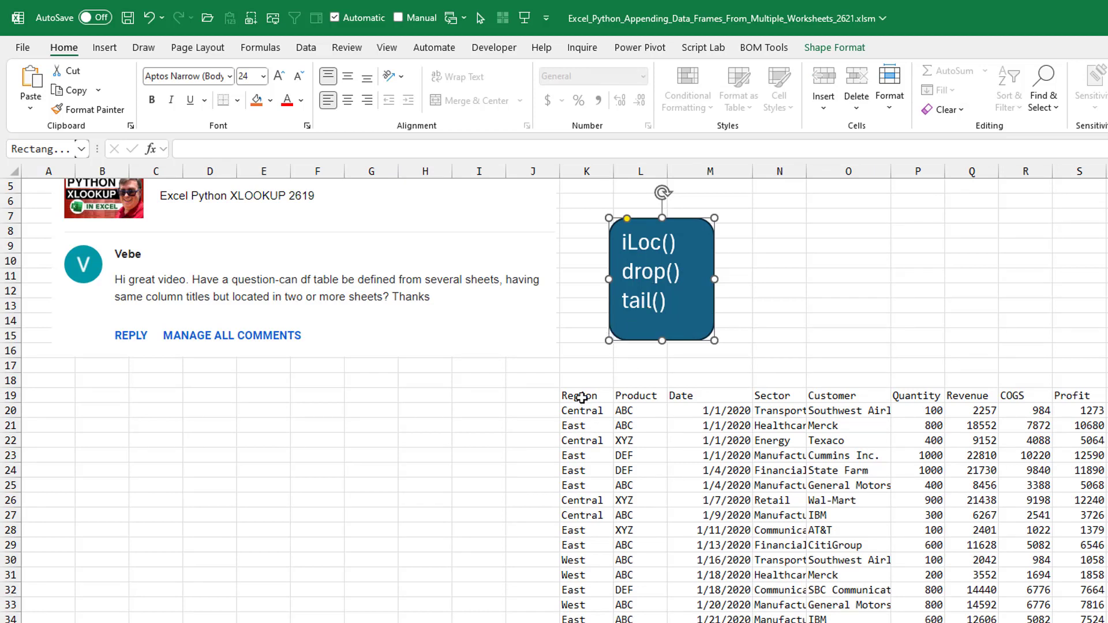
Step: Edit the Python cell so frames becomes [df1,df2.tail(-1),df3.tail(-1)]
left_click(580, 395)
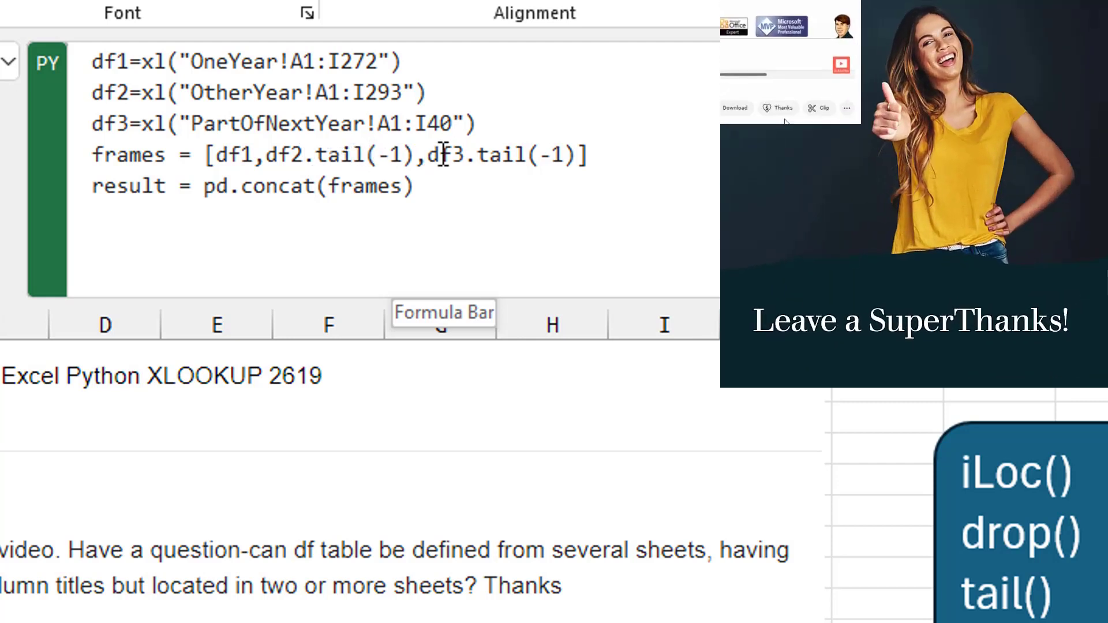
left_click(778, 108)
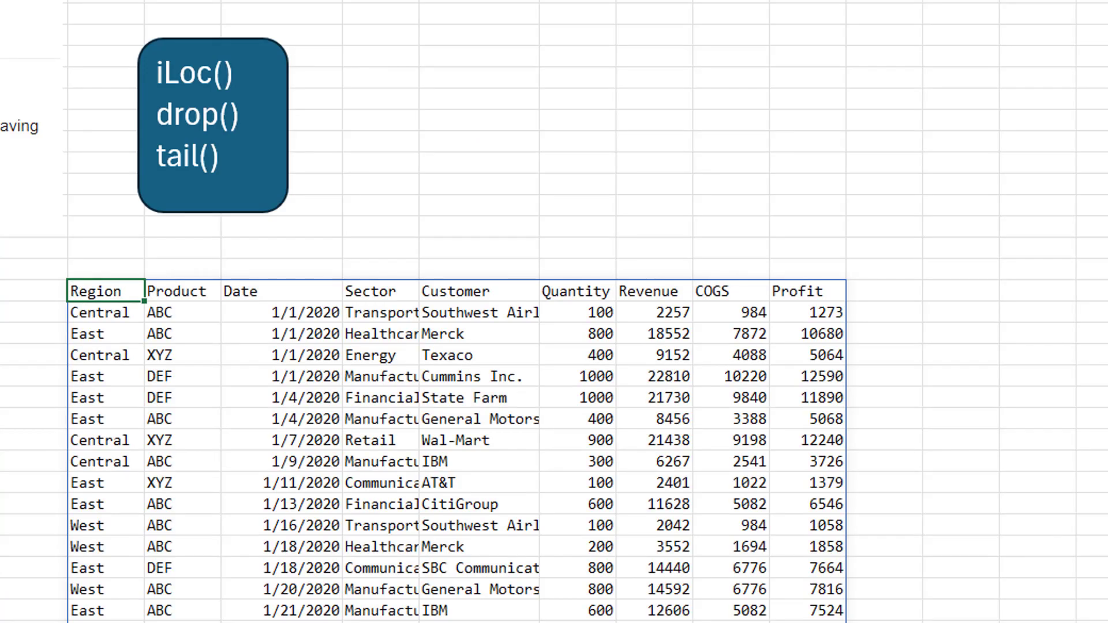
Step: Scroll through the spilled 2020 records to confirm headers no longer repeat
scroll("down", 3)
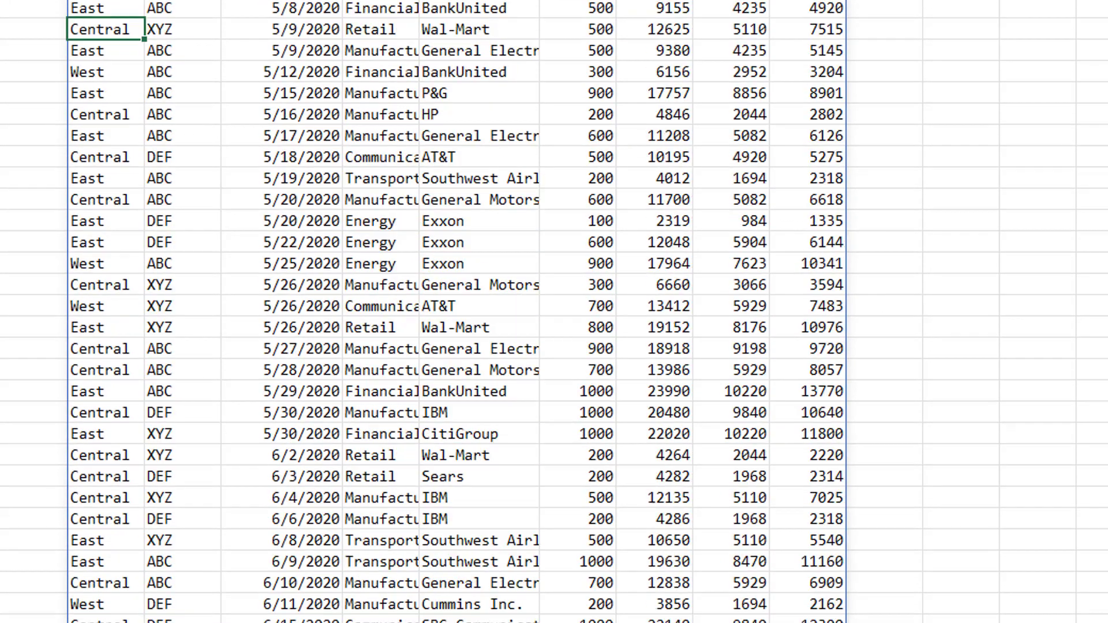
scroll("down", 3)
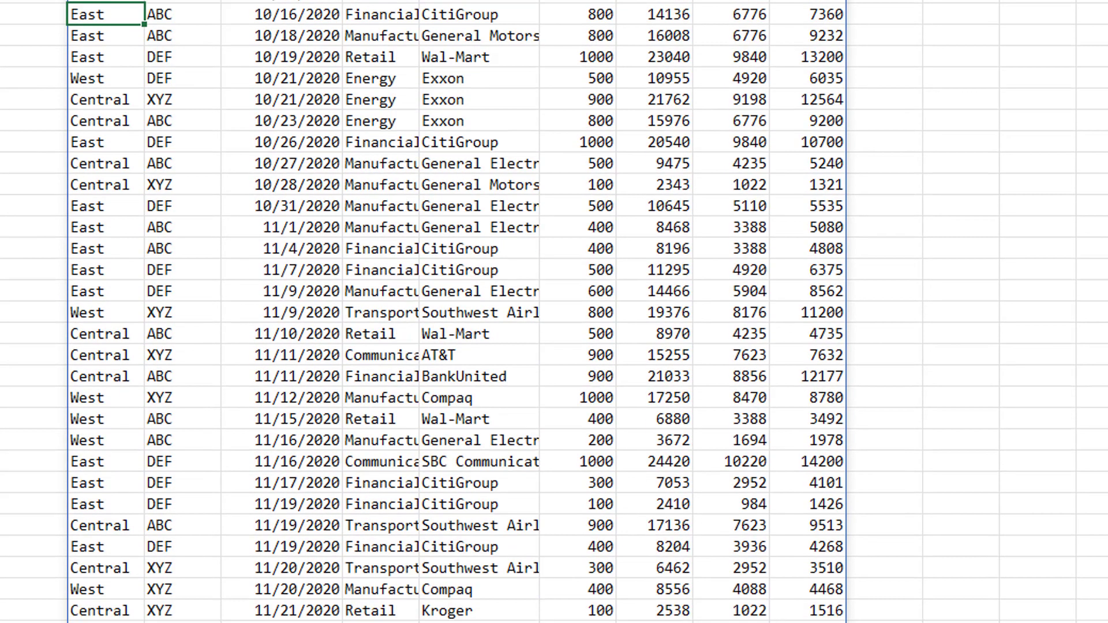
scroll("down", 3)
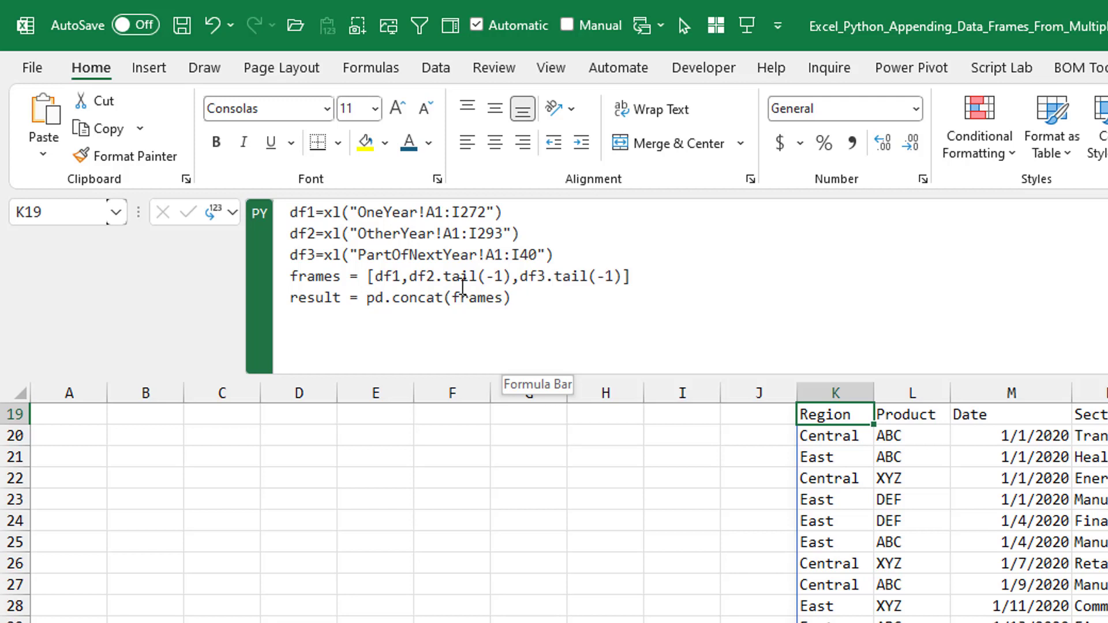
mouse_move(807, 279)
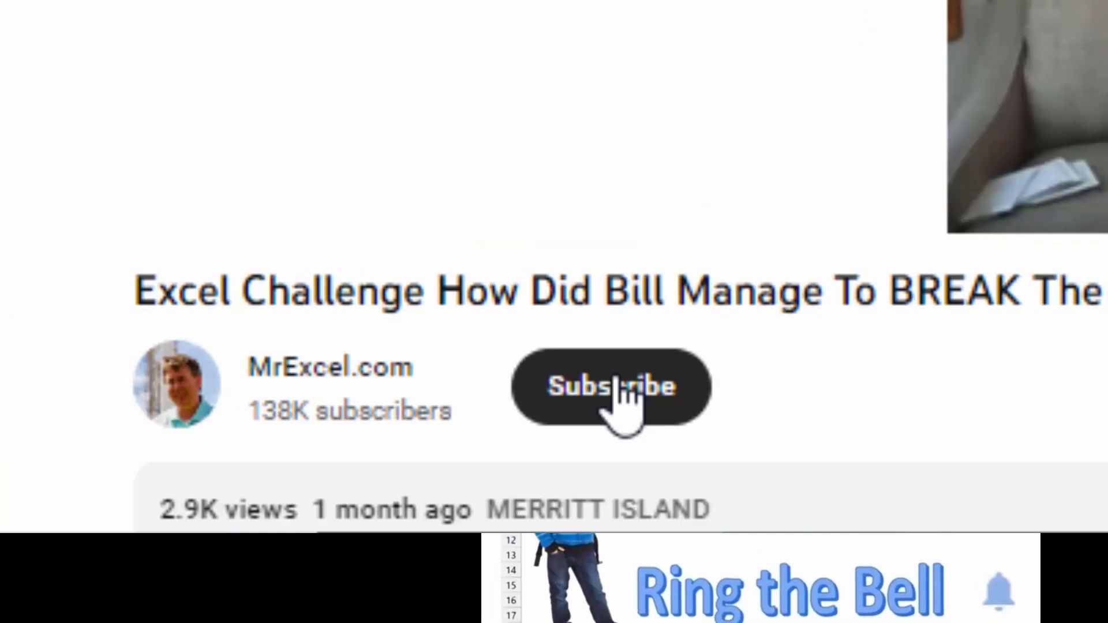
Step: Subscribe to the MrExcel.com channel from below the video
left_click(611, 386)
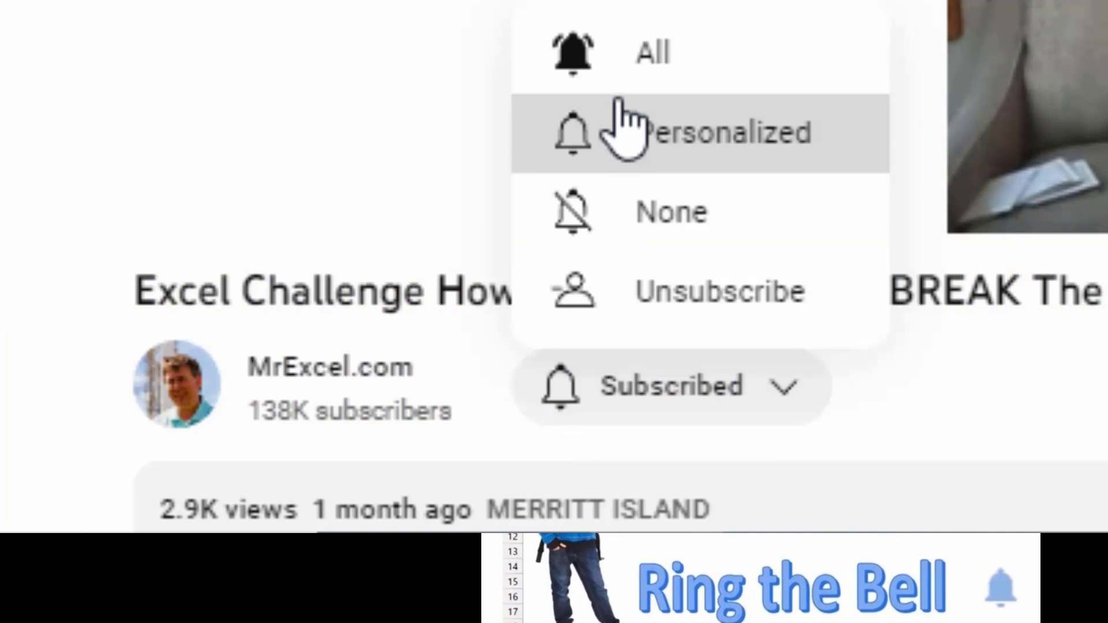